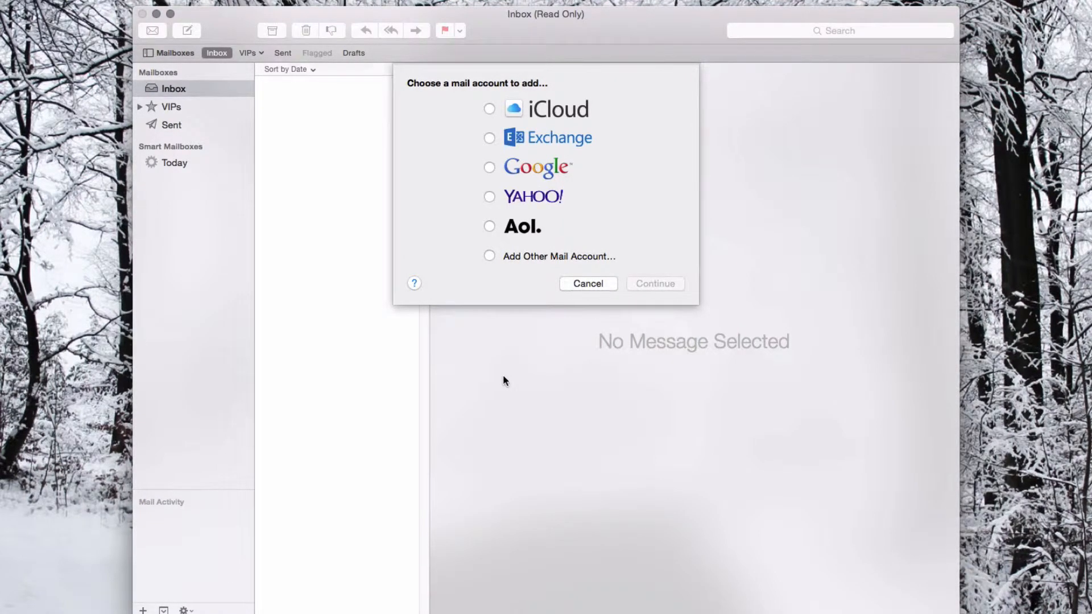
{"action": "mouse_move", "coordinate": [494, 295]}
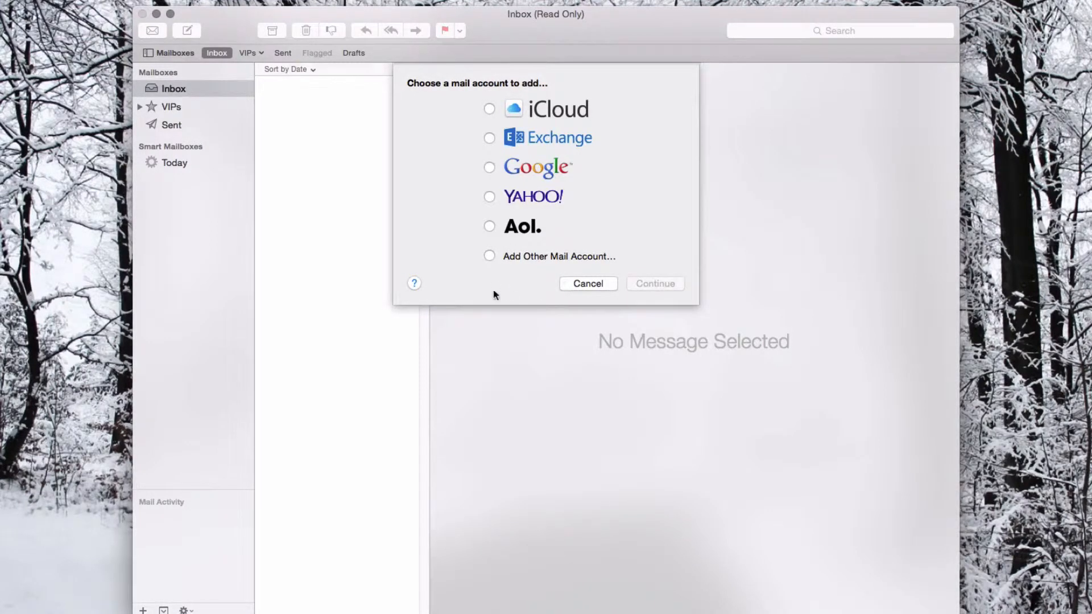
{"action": "mouse_move", "coordinate": [511, 305]}
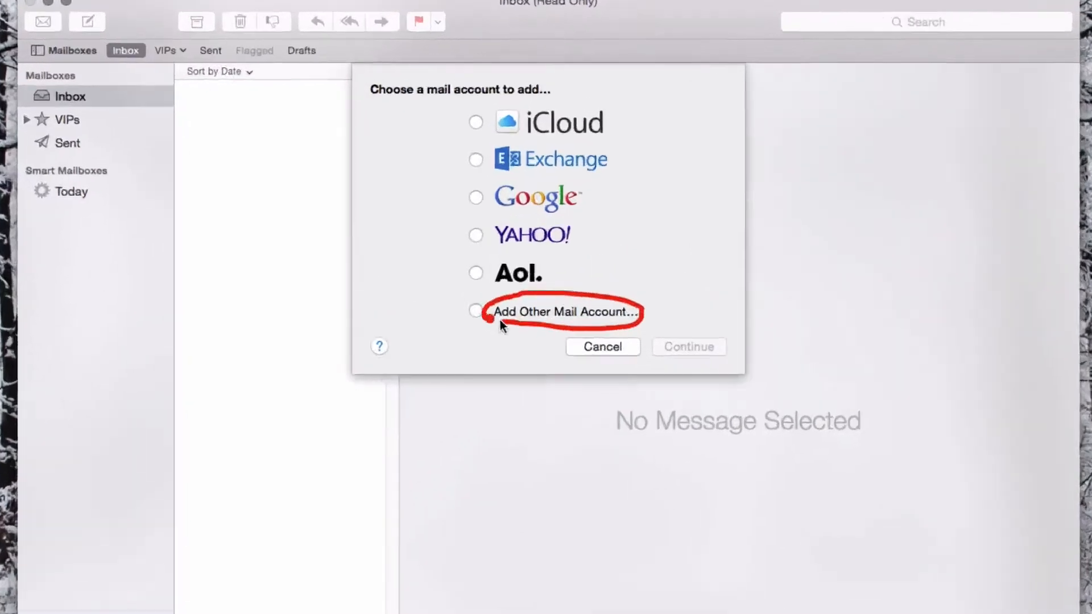
Choose the 'Add Other Mail Account' option rather than a named provider.
{"action": "left_click", "coordinate": [475, 312]}
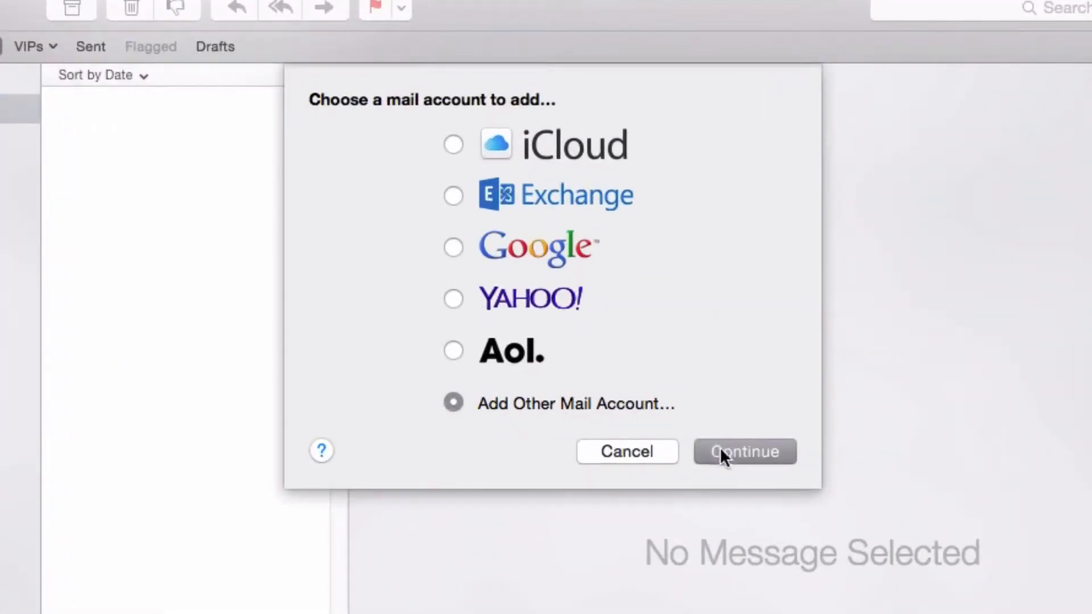
{"action": "left_click", "coordinate": [744, 452]}
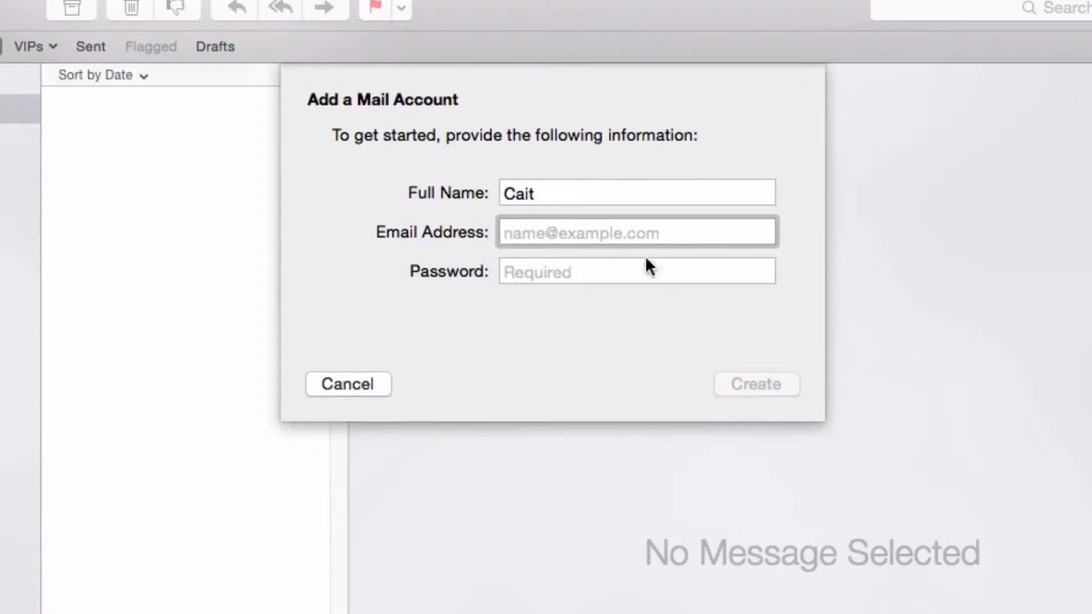
{"action": "mouse_move", "coordinate": [614, 436]}
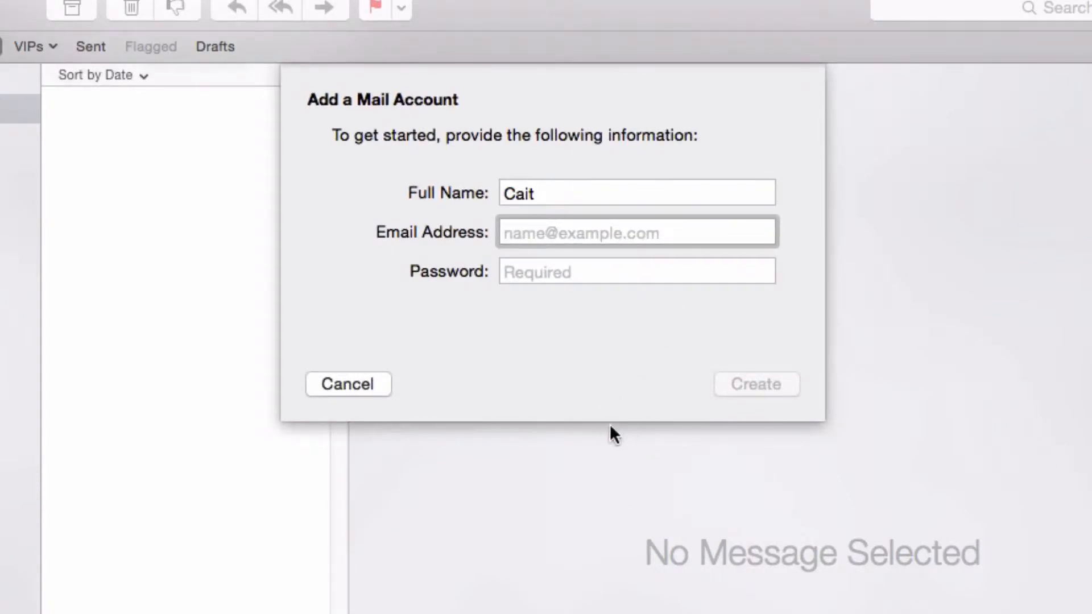
{"action": "left_click", "coordinate": [636, 232]}
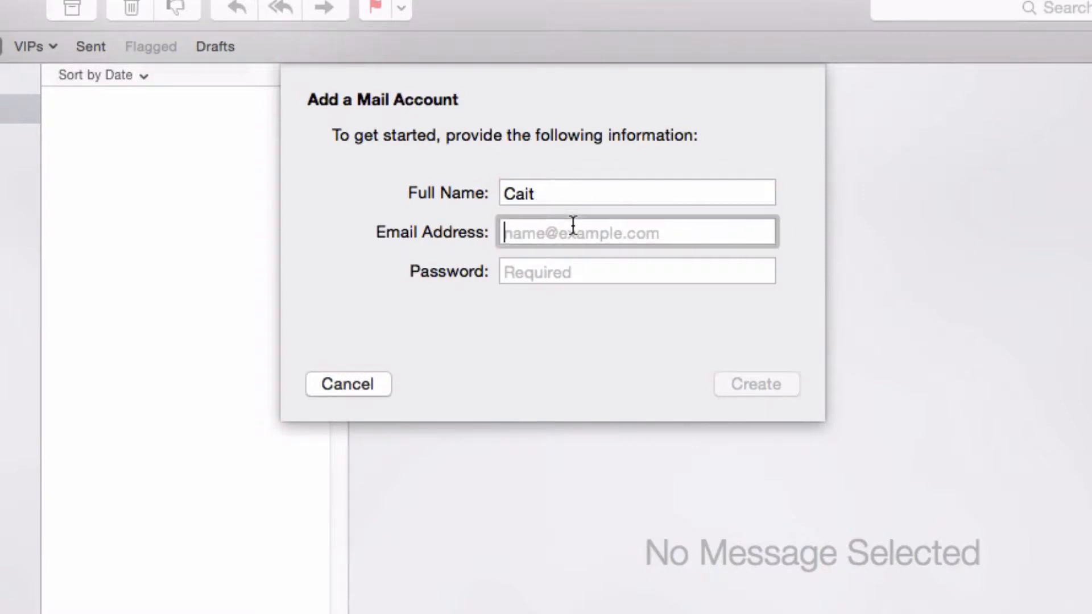
{"action": "type", "text": "cait@exam"}
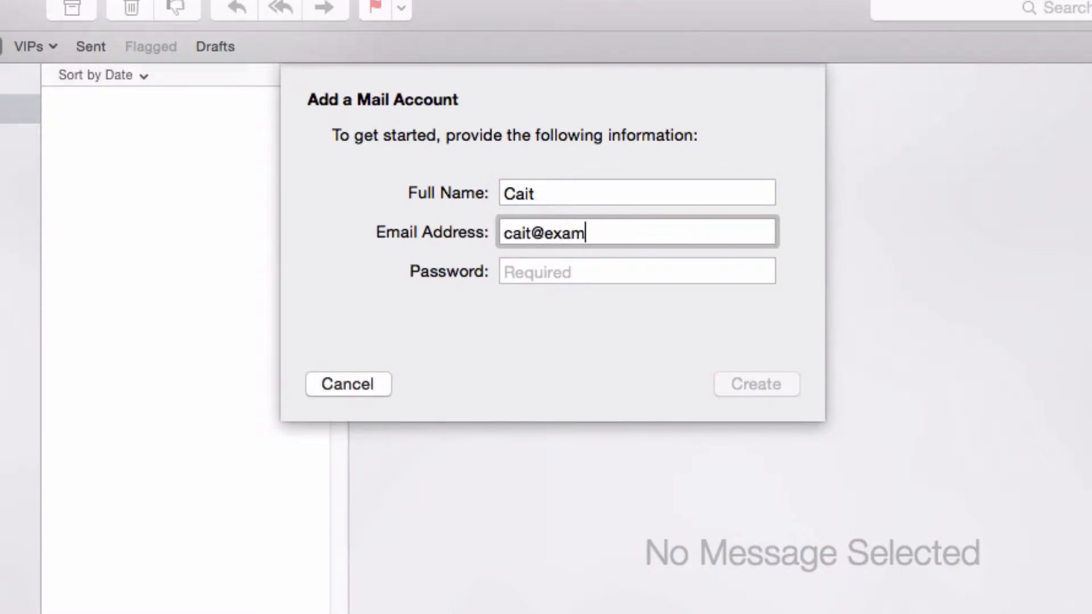
{"action": "type", "text": "ple.com"}
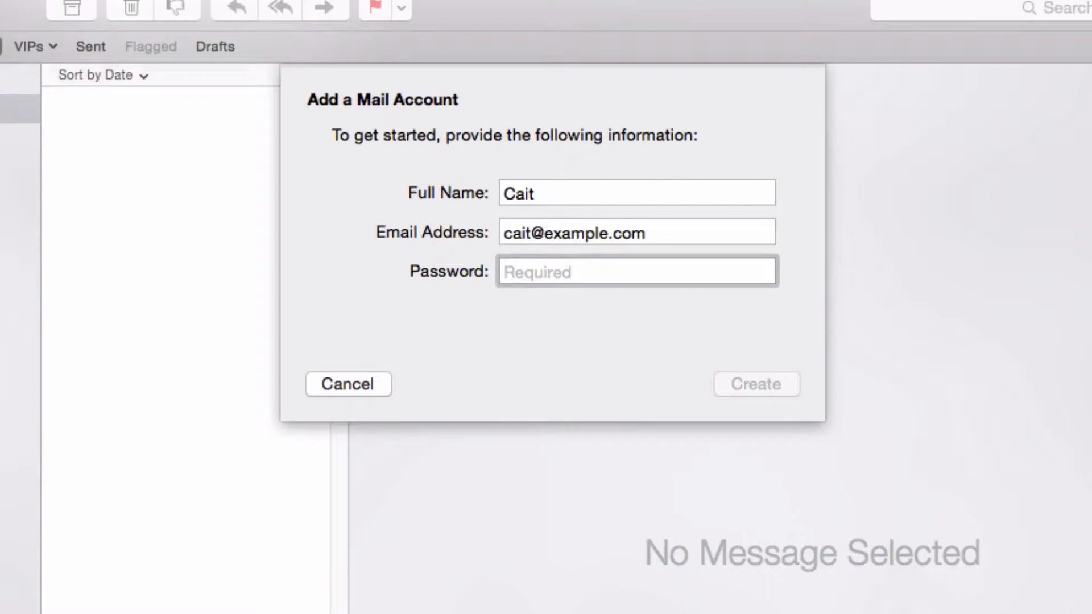
{"action": "type", "text": "password"}
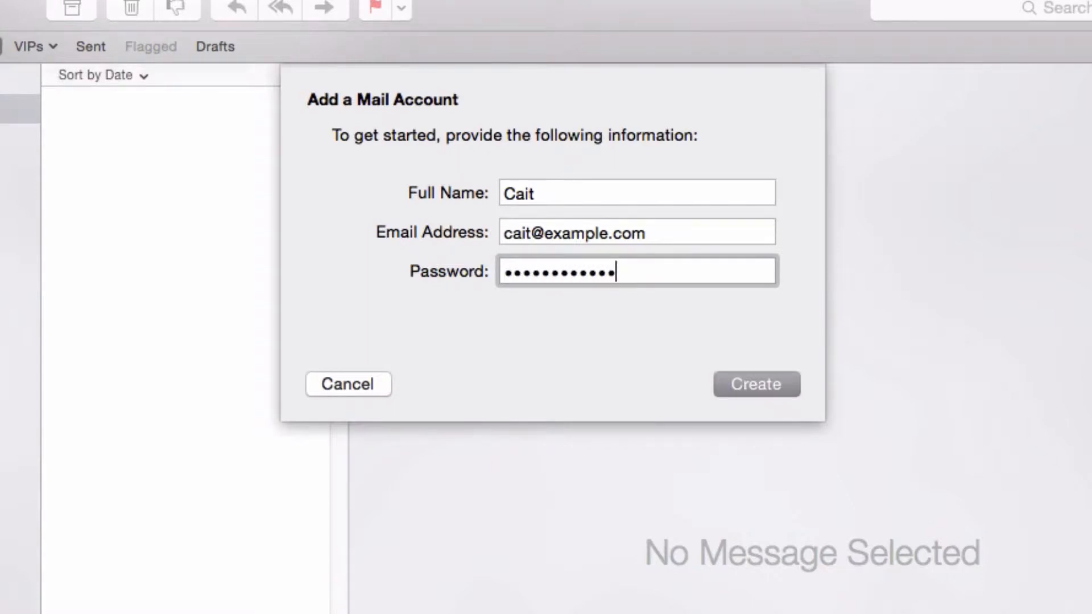
{"action": "left_click", "coordinate": [756, 384]}
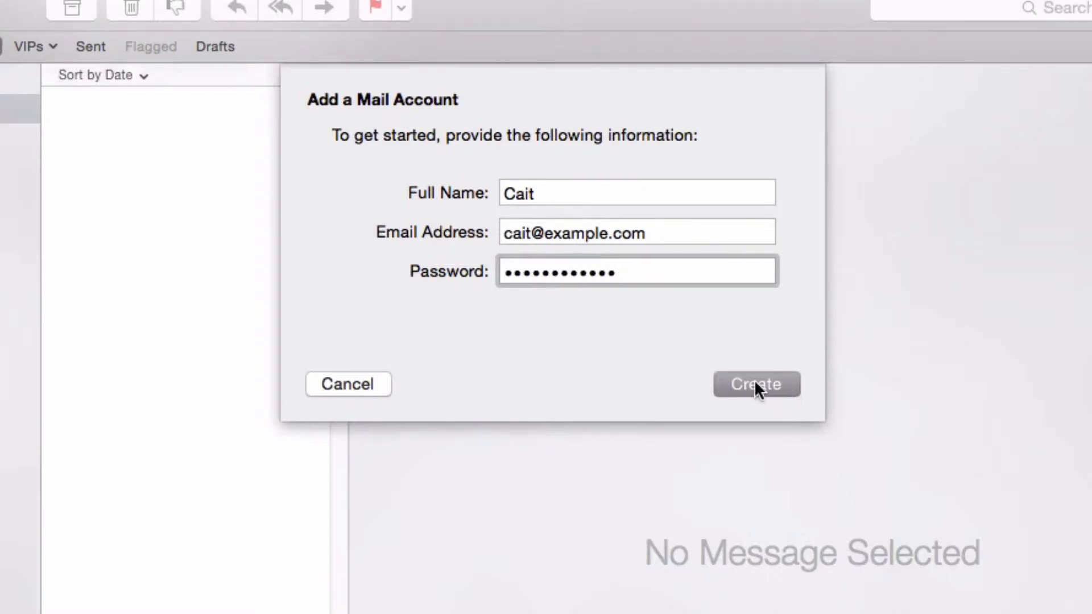
{"action": "left_click", "coordinate": [755, 384]}
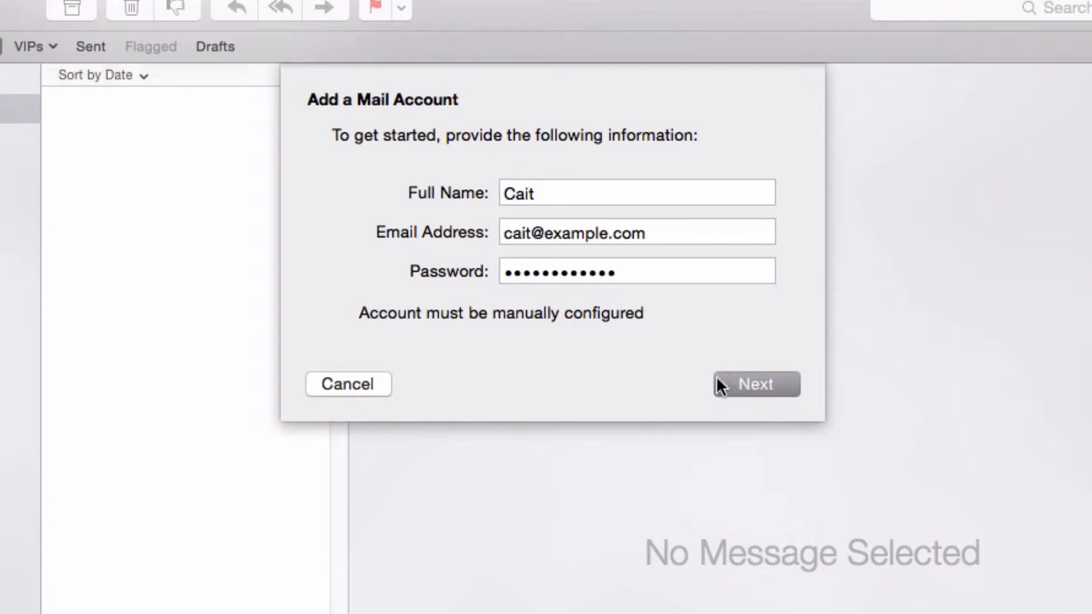
{"action": "mouse_move", "coordinate": [508, 351]}
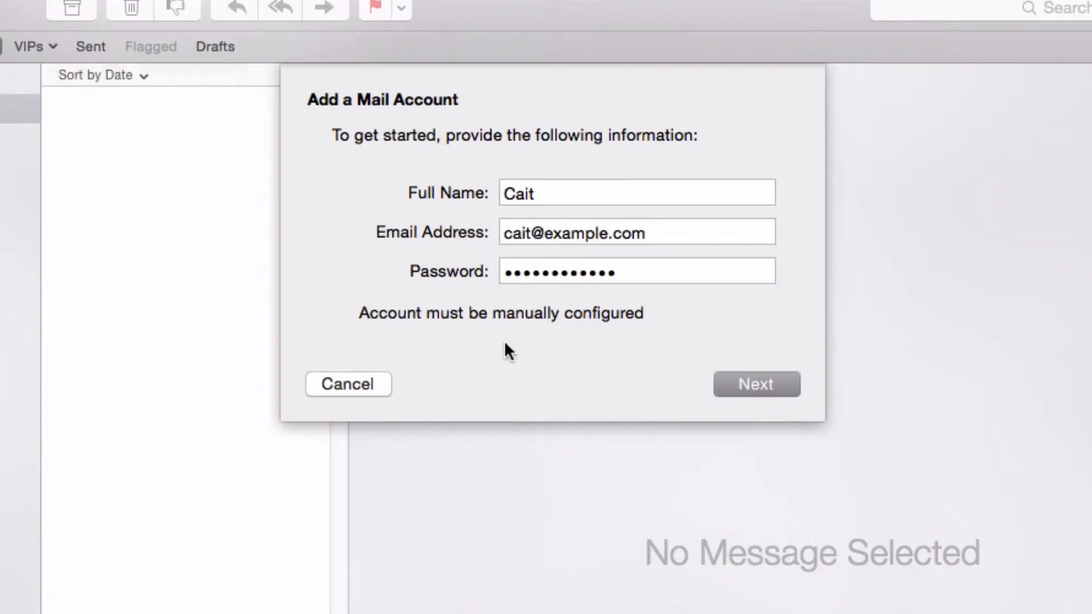
{"action": "mouse_move", "coordinate": [662, 351]}
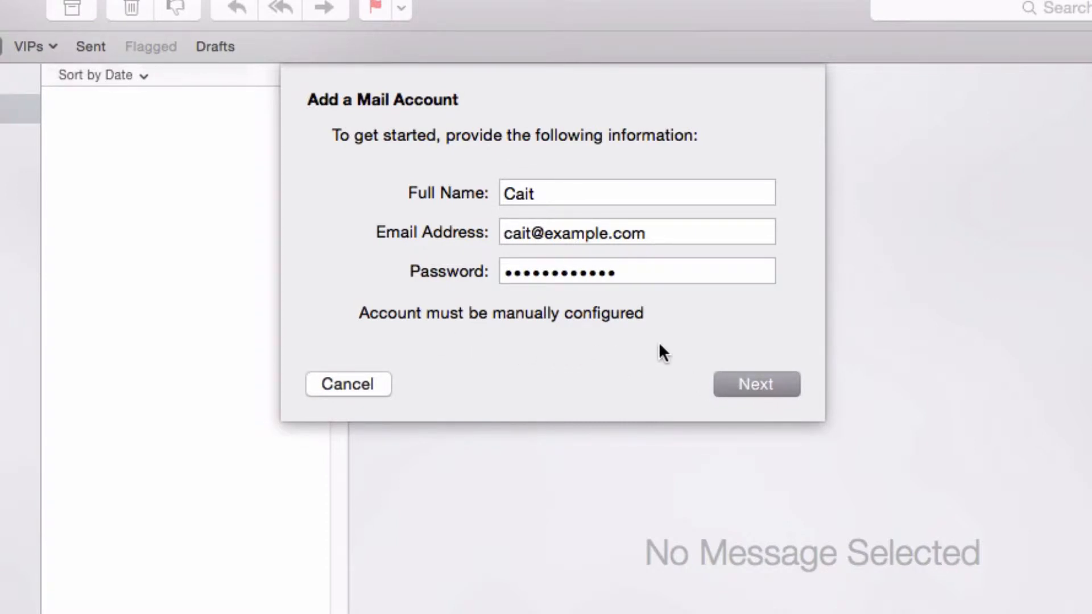
{"action": "left_click", "coordinate": [755, 383]}
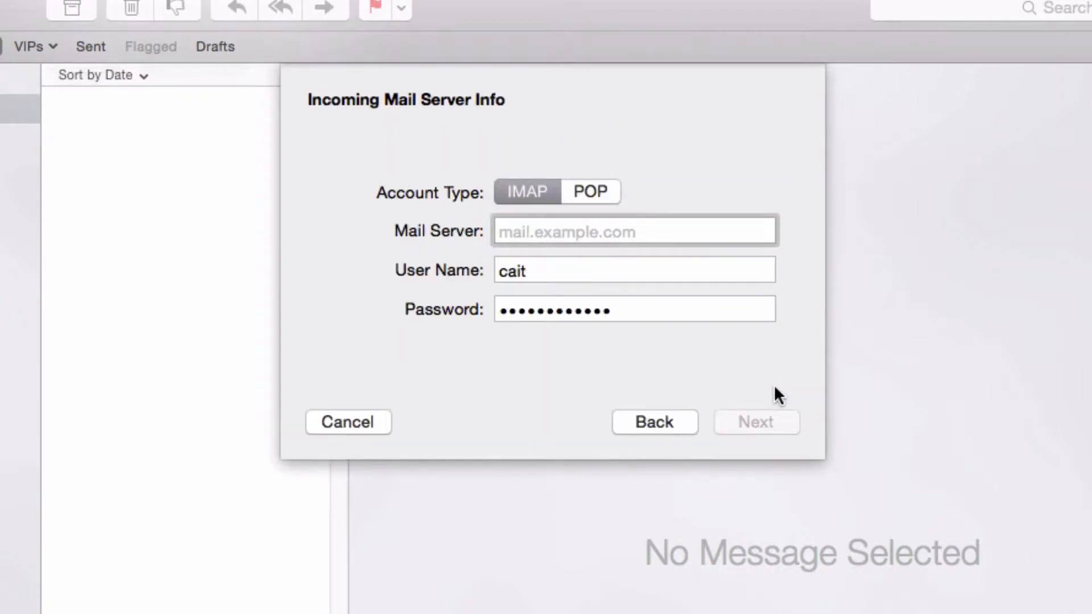
{"action": "left_click", "coordinate": [633, 231]}
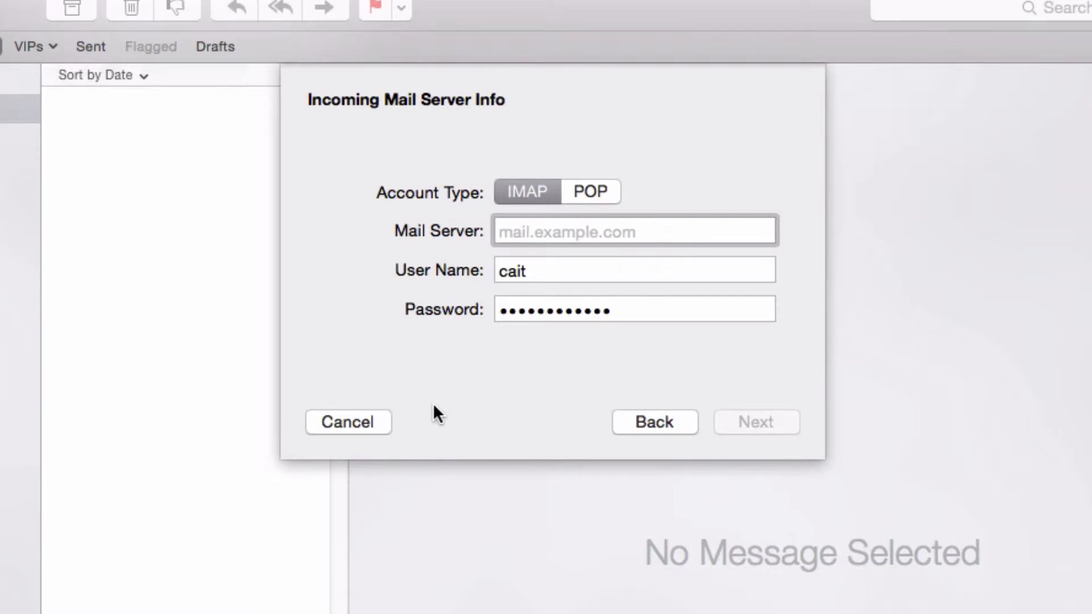
{"action": "left_click", "coordinate": [634, 231]}
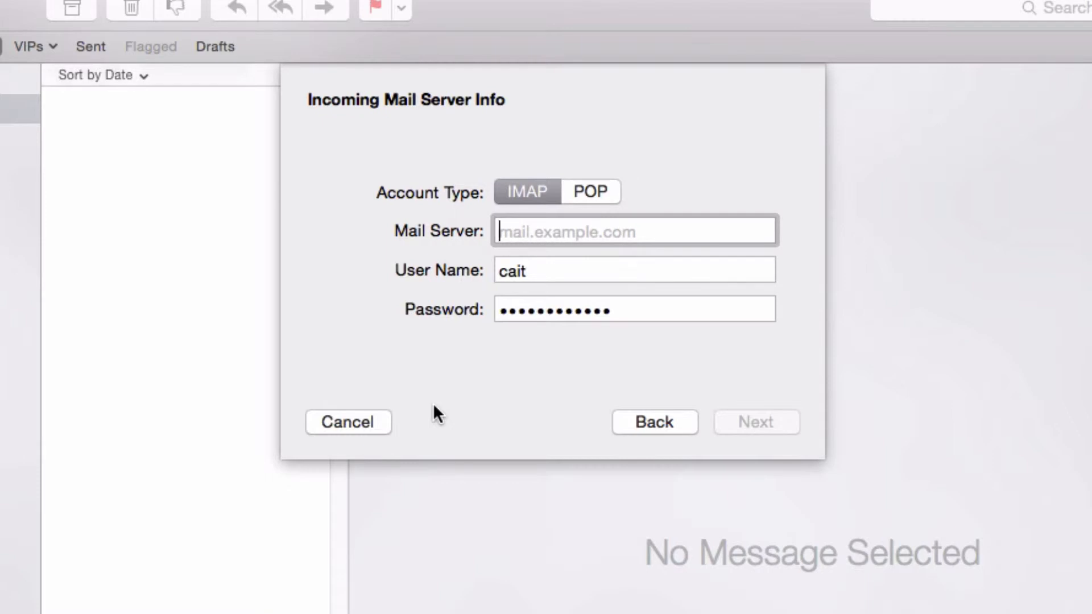
{"action": "mouse_move", "coordinate": [554, 262]}
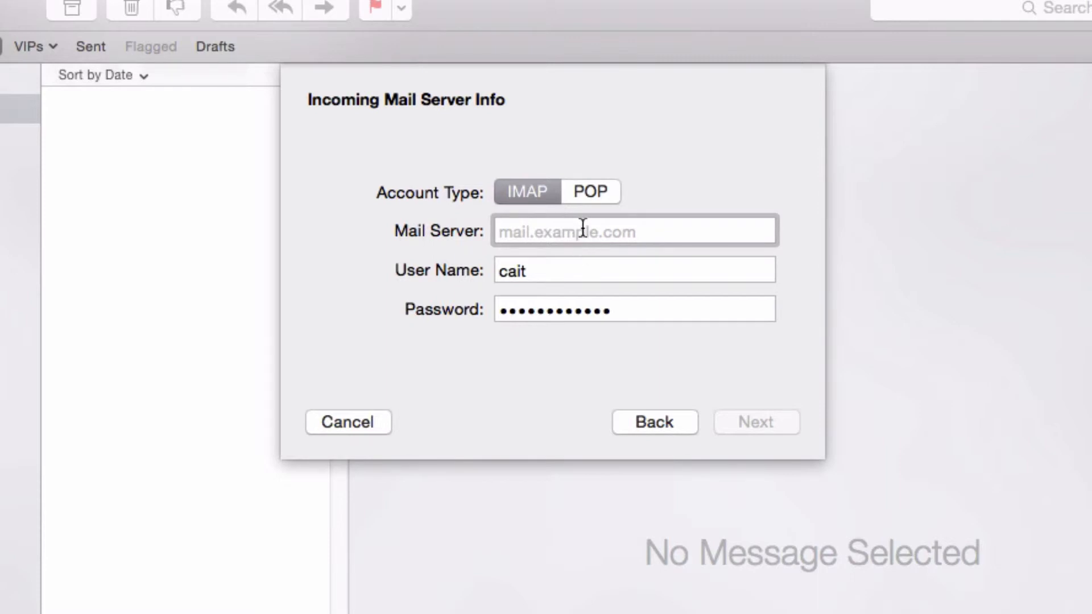
{"action": "type", "text": "mail"}
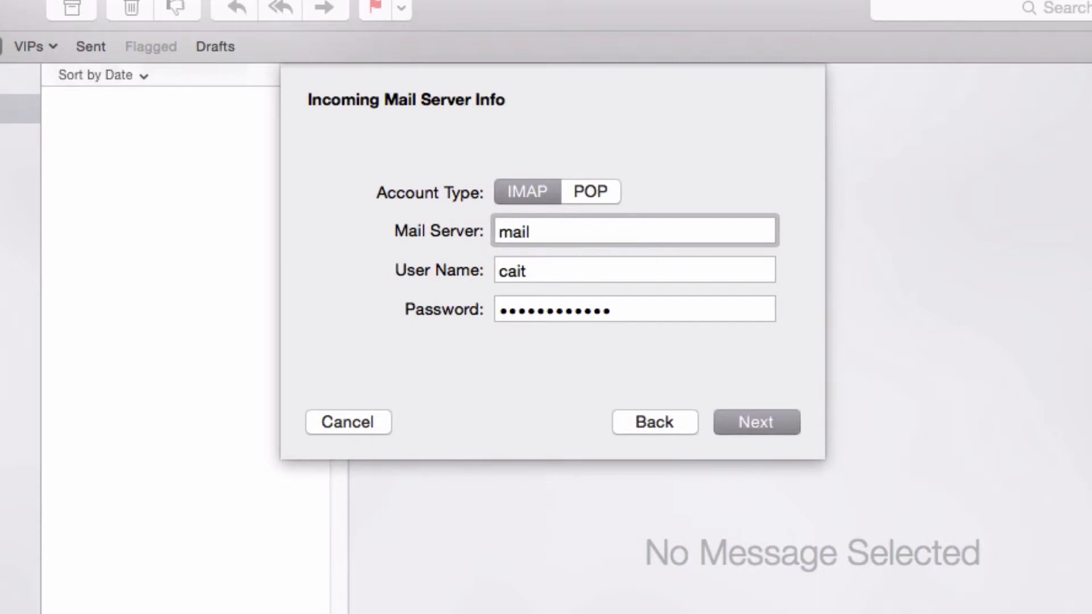
{"action": "type", "text": ".example.com"}
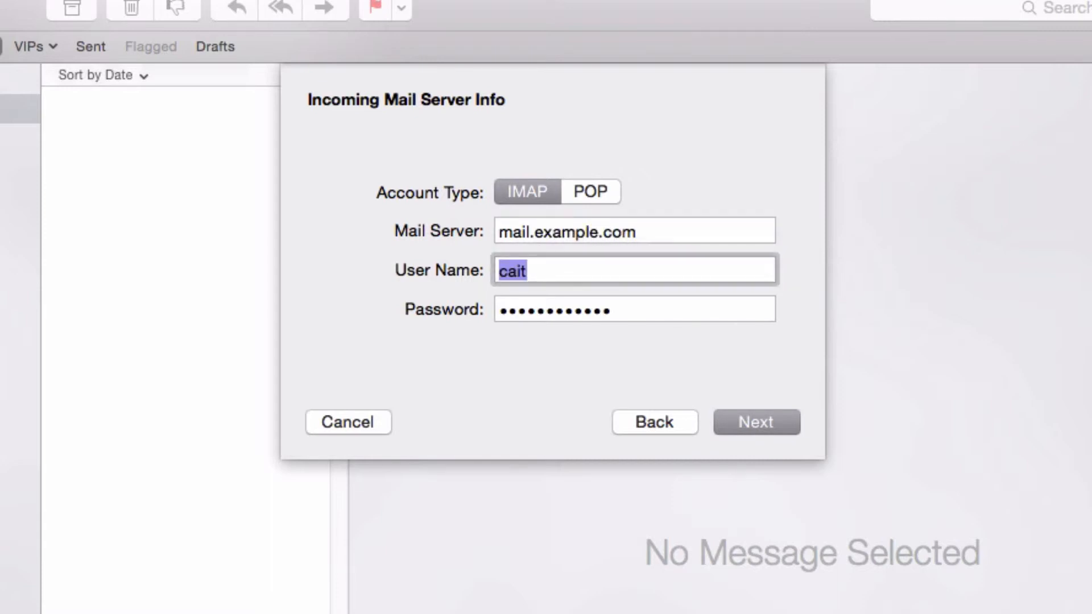
{"action": "type", "text": "@"}
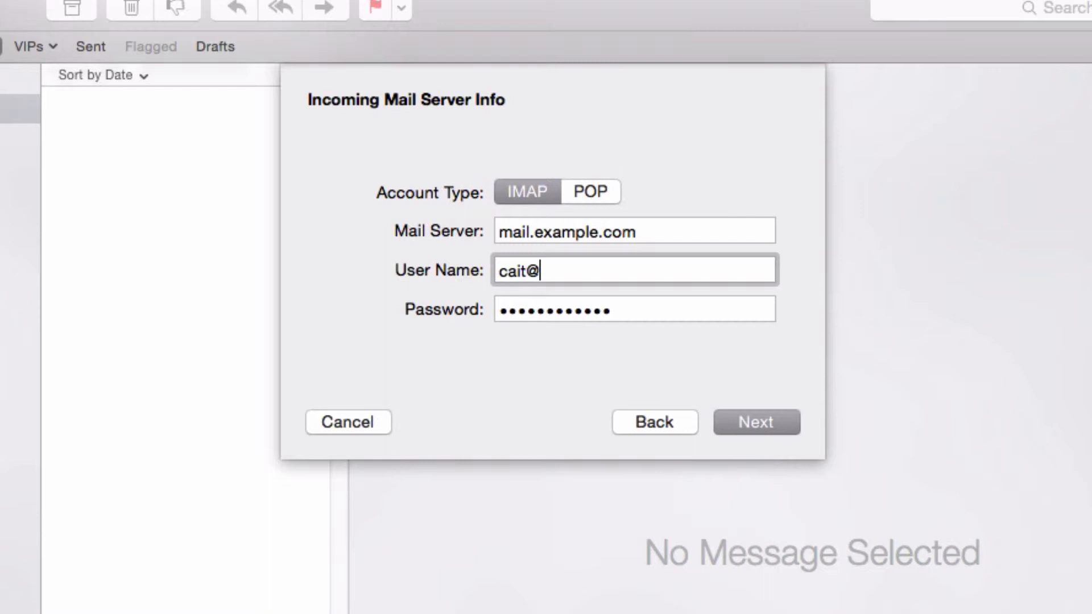
{"action": "type", "text": "example.com"}
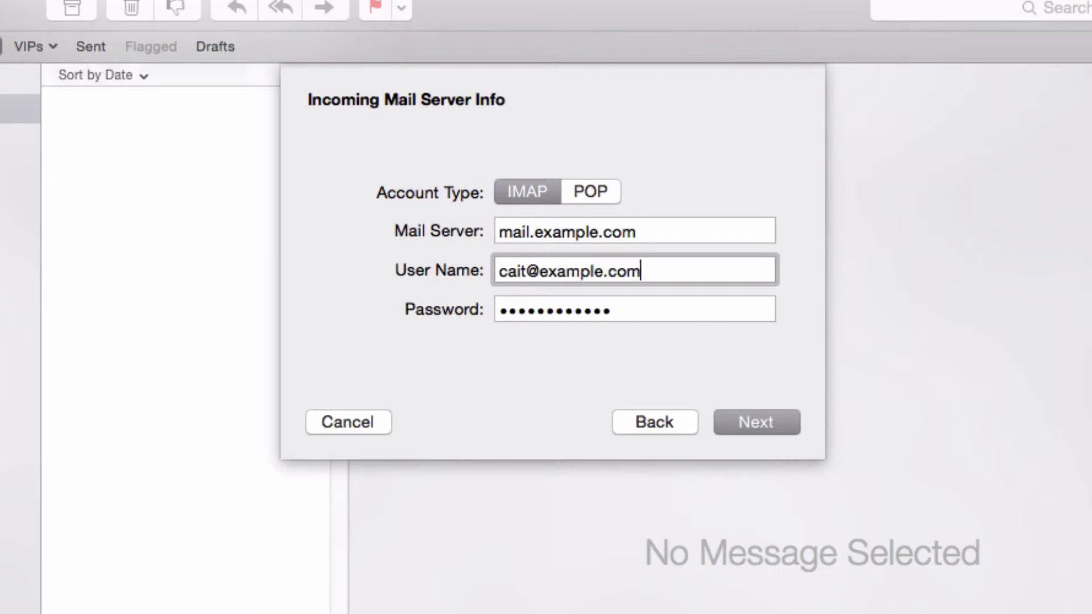
{"action": "left_click", "coordinate": [634, 309]}
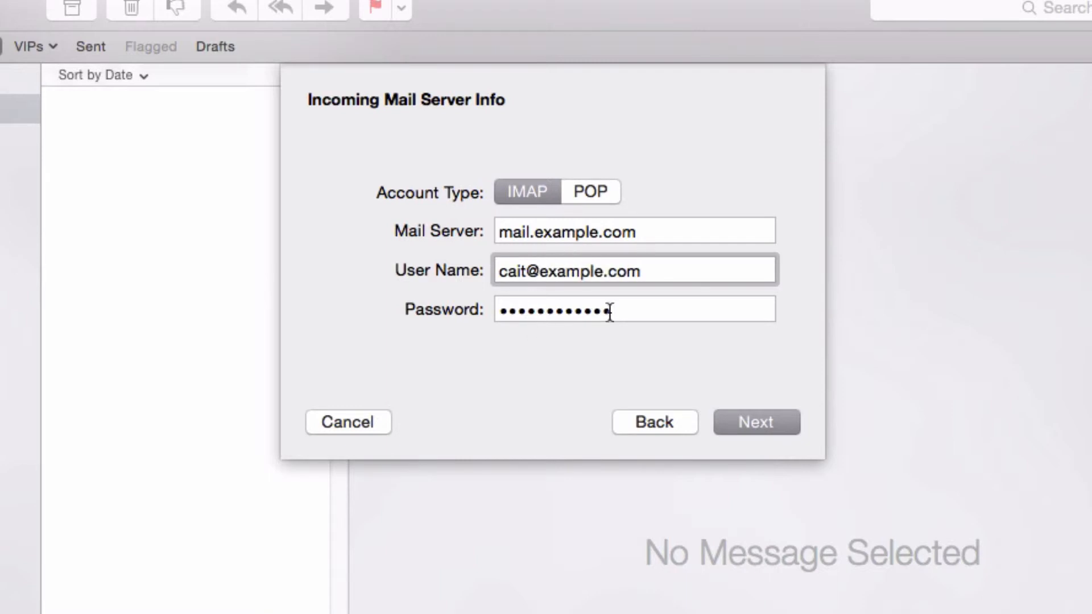
Submit the incoming server details, raising the unverified-certificate warning for mail.example.com.
{"action": "left_click", "coordinate": [755, 422]}
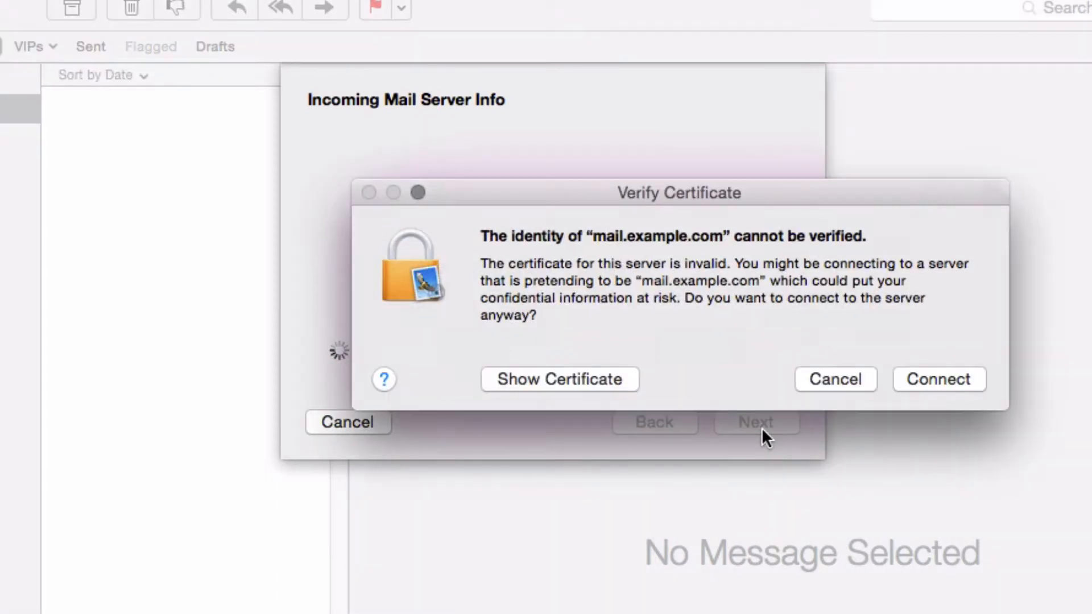
{"action": "mouse_move", "coordinate": [737, 369]}
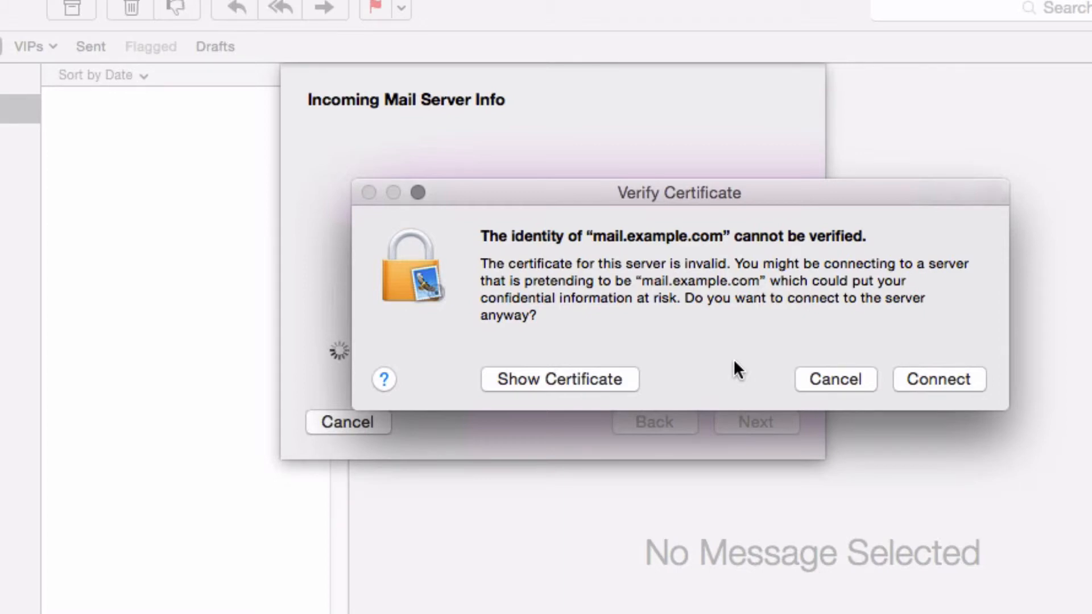
{"action": "mouse_move", "coordinate": [709, 349]}
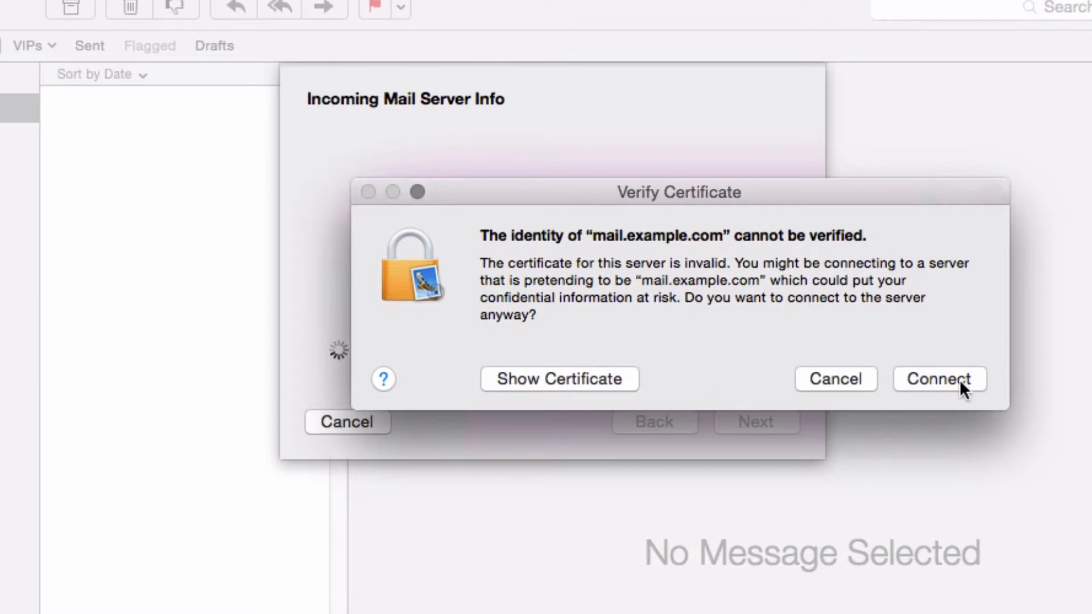
{"action": "left_click", "coordinate": [938, 379]}
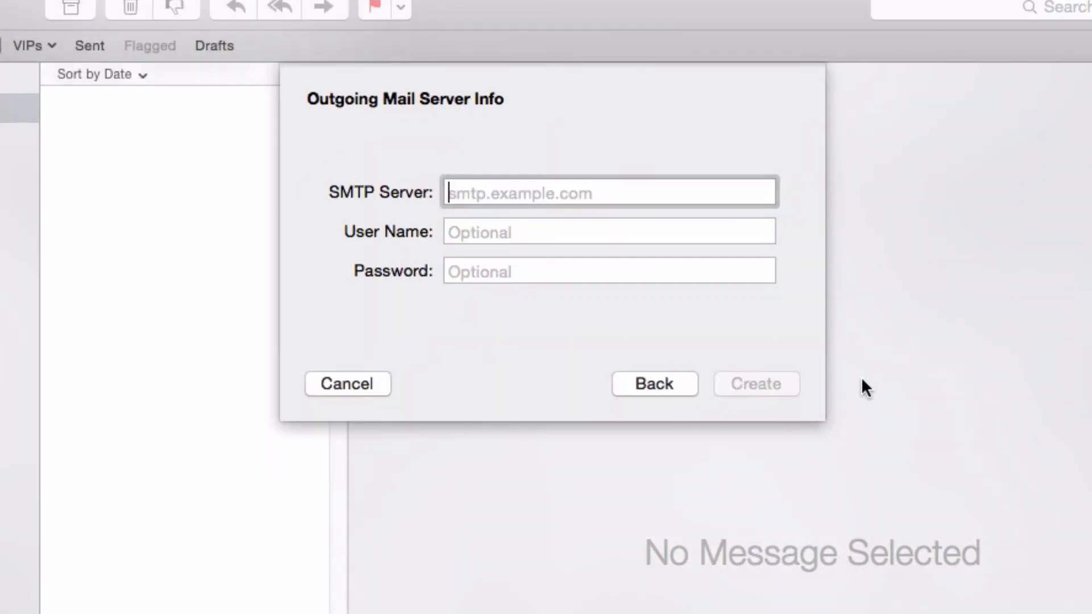
{"action": "mouse_move", "coordinate": [499, 137]}
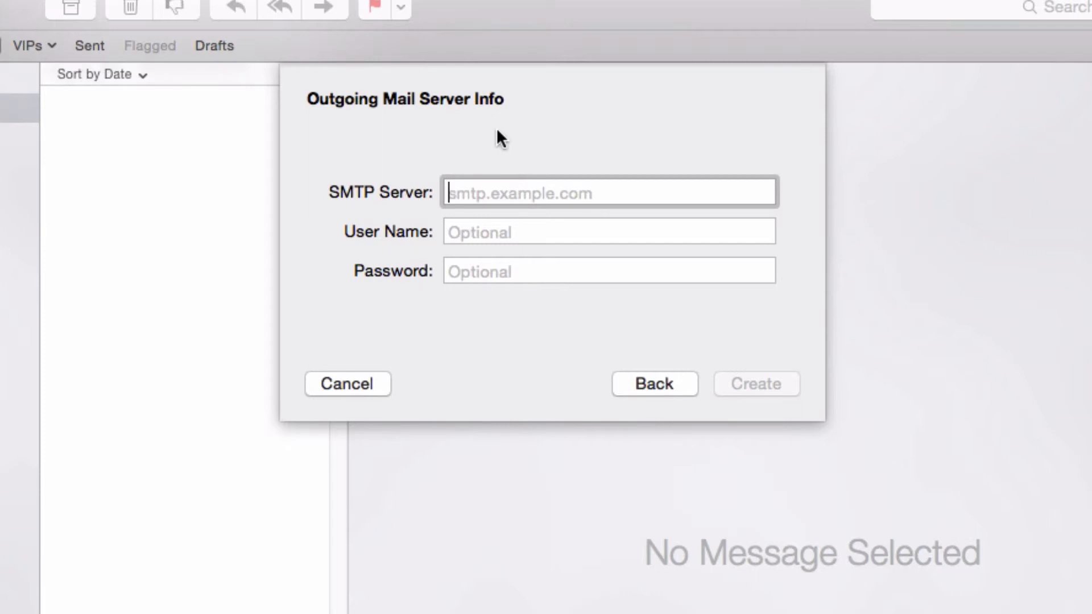
{"action": "type", "text": "mail"}
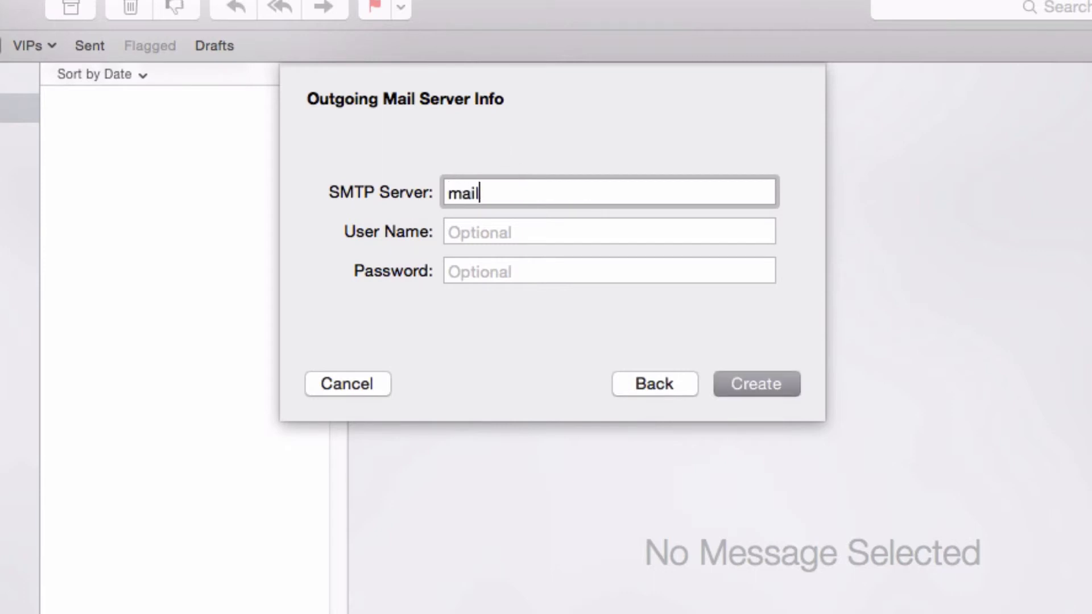
{"action": "type", "text": ".exa"}
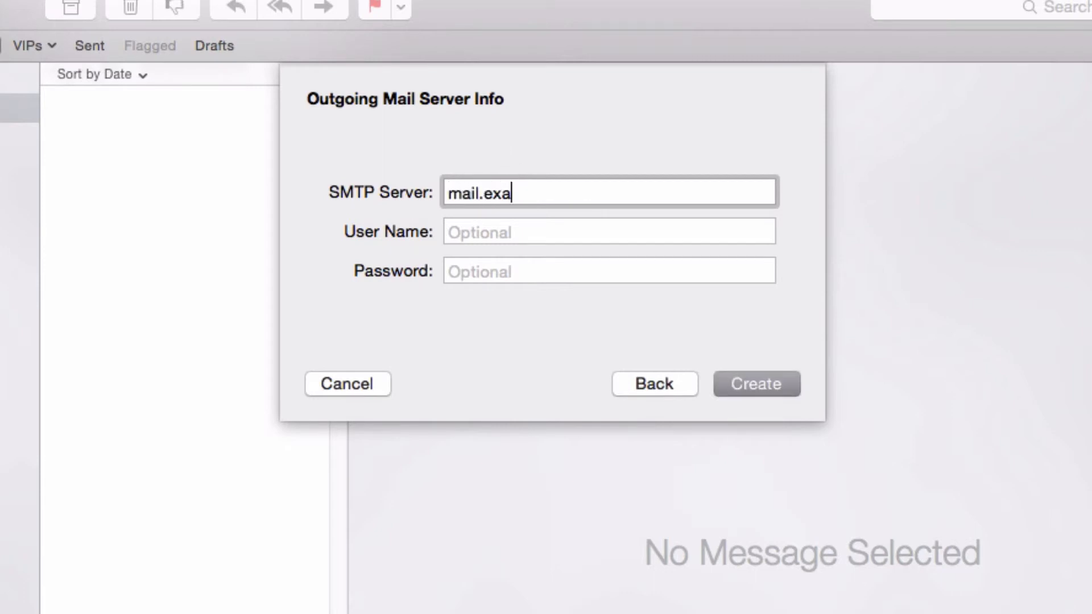
{"action": "type", "text": "mple.com"}
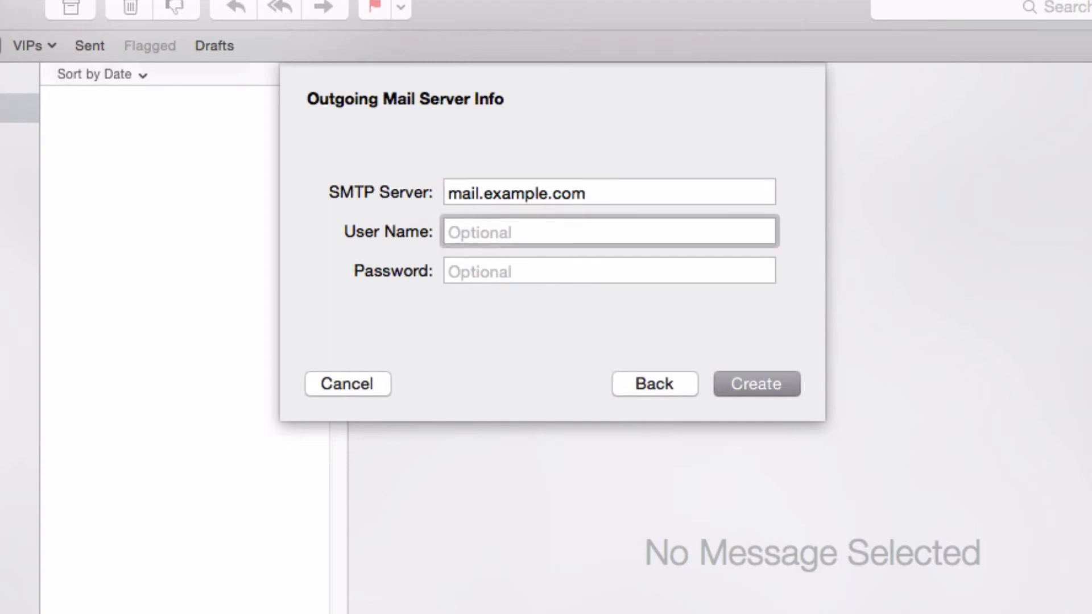
{"action": "type", "text": "cait@"}
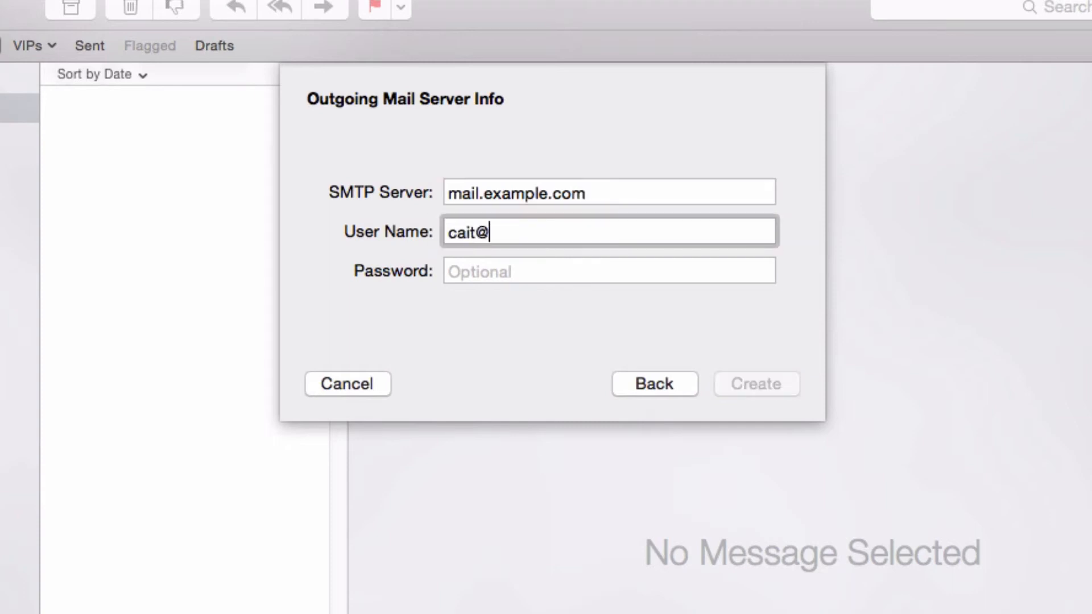
{"action": "type", "text": "example."}
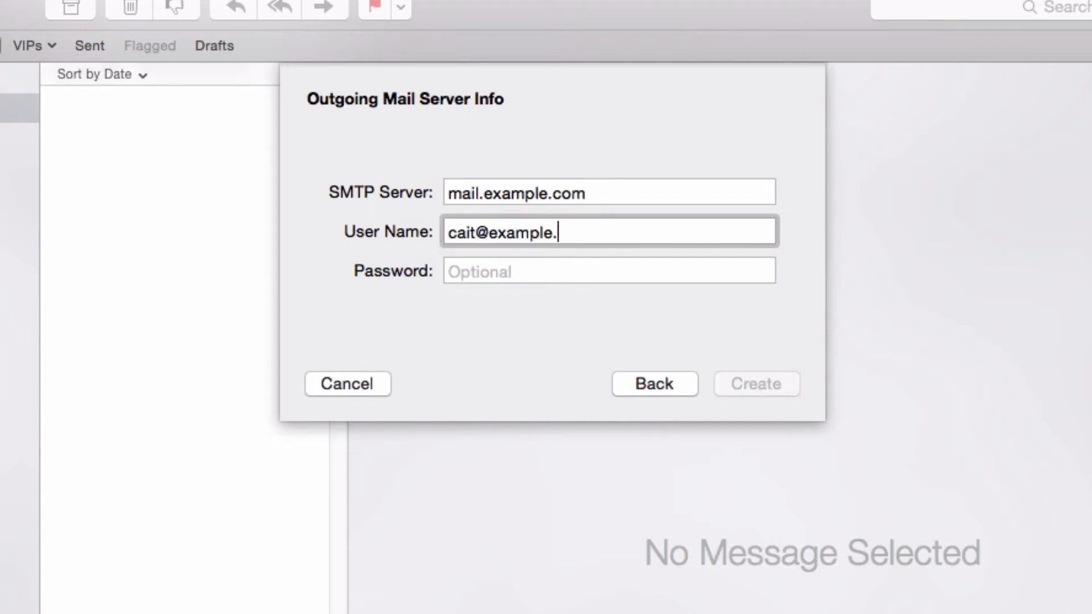
{"action": "type", "text": "com"}
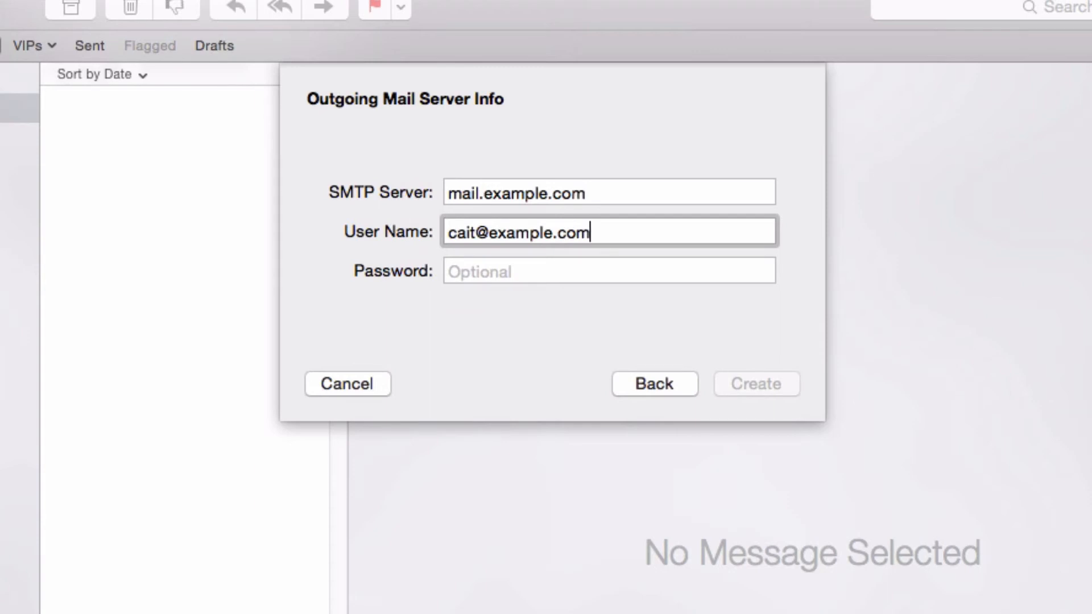
{"action": "type", "text": "password"}
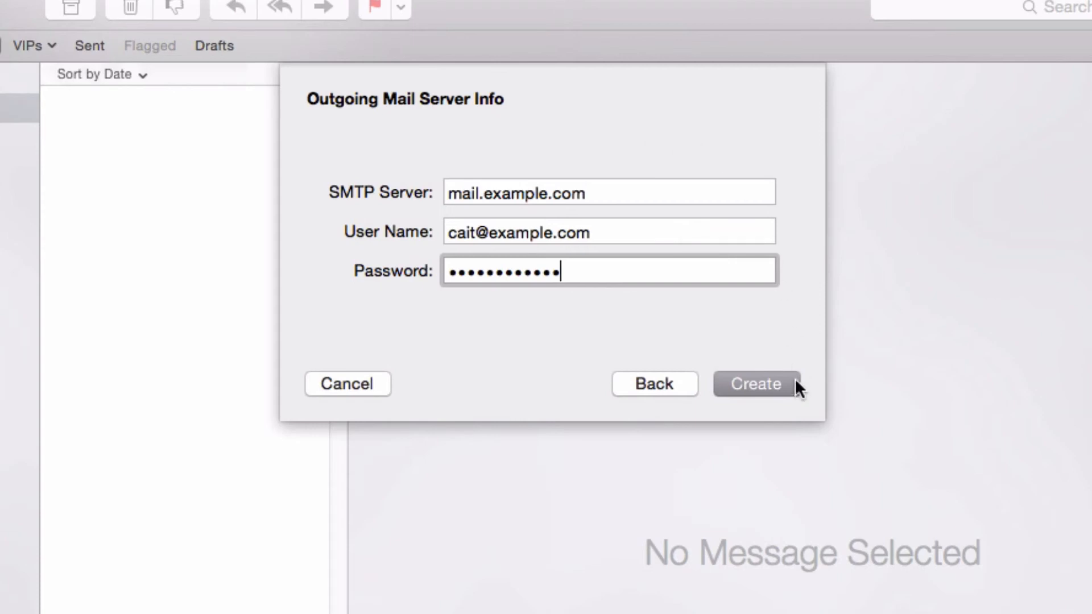
{"action": "left_click", "coordinate": [755, 383]}
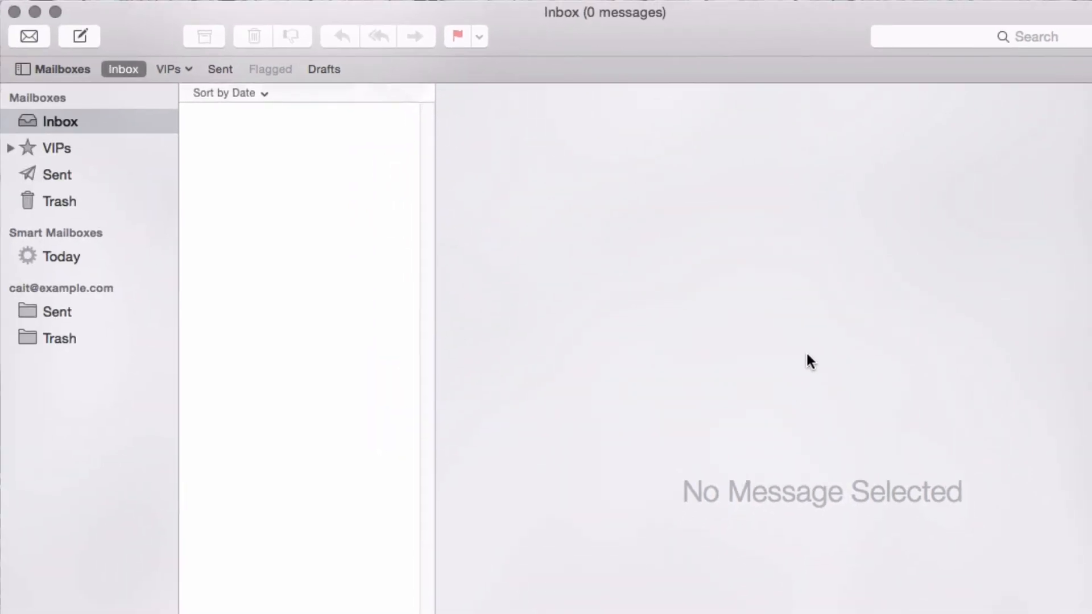
{"action": "mouse_move", "coordinate": [579, 275]}
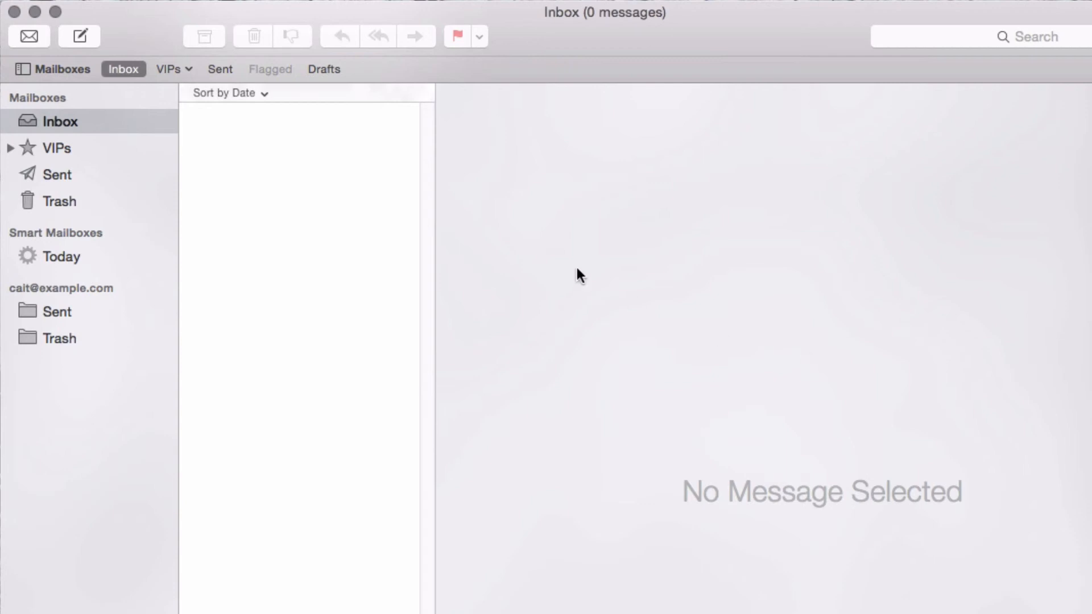
{"action": "left_click", "coordinate": [78, 37]}
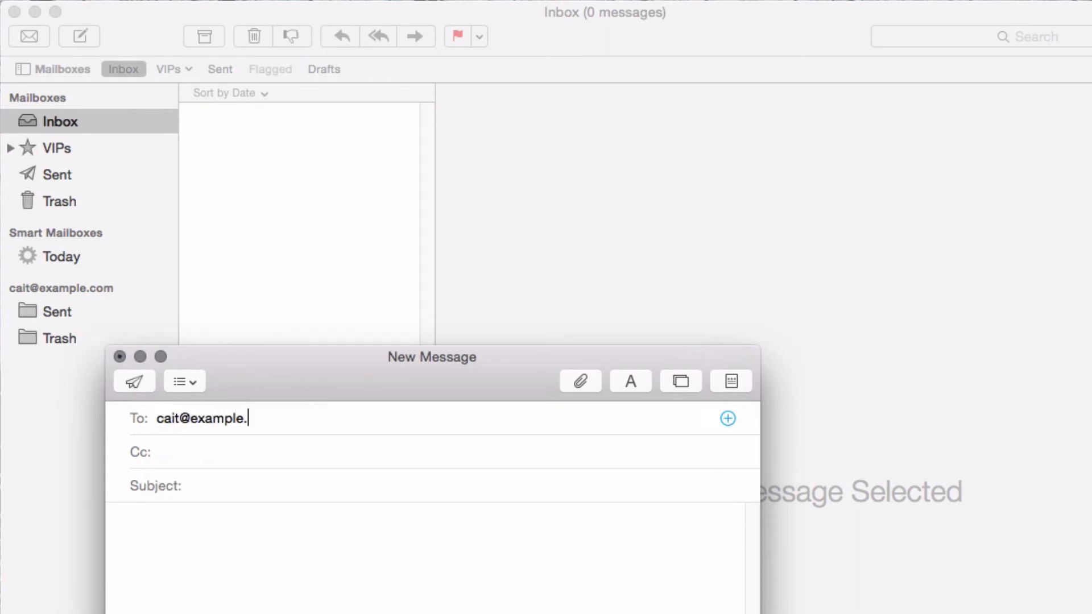
{"action": "type", "text": "Hel"}
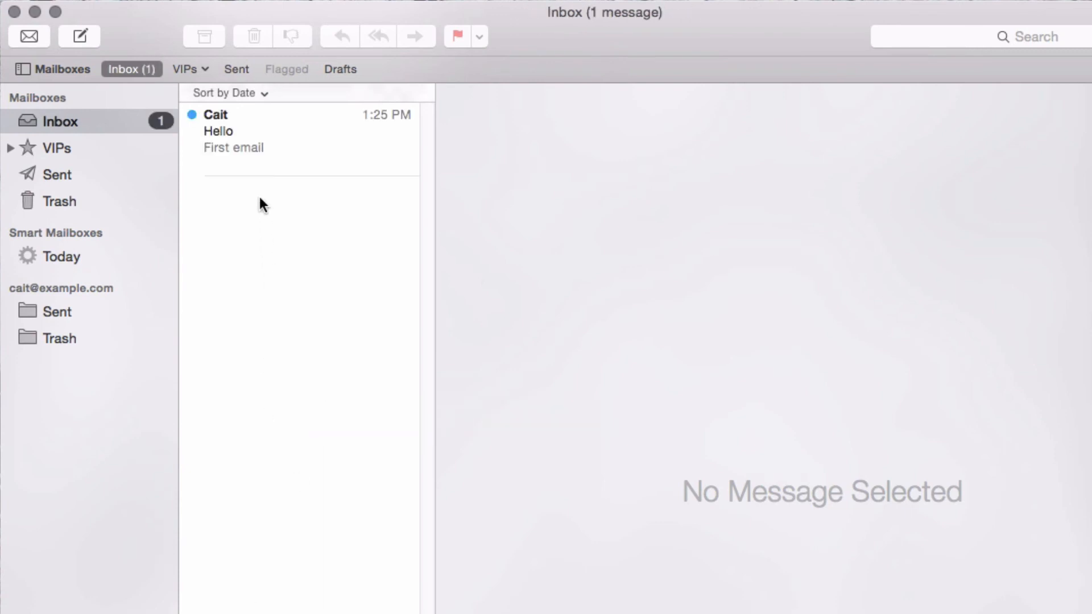
{"action": "left_click", "coordinate": [279, 130]}
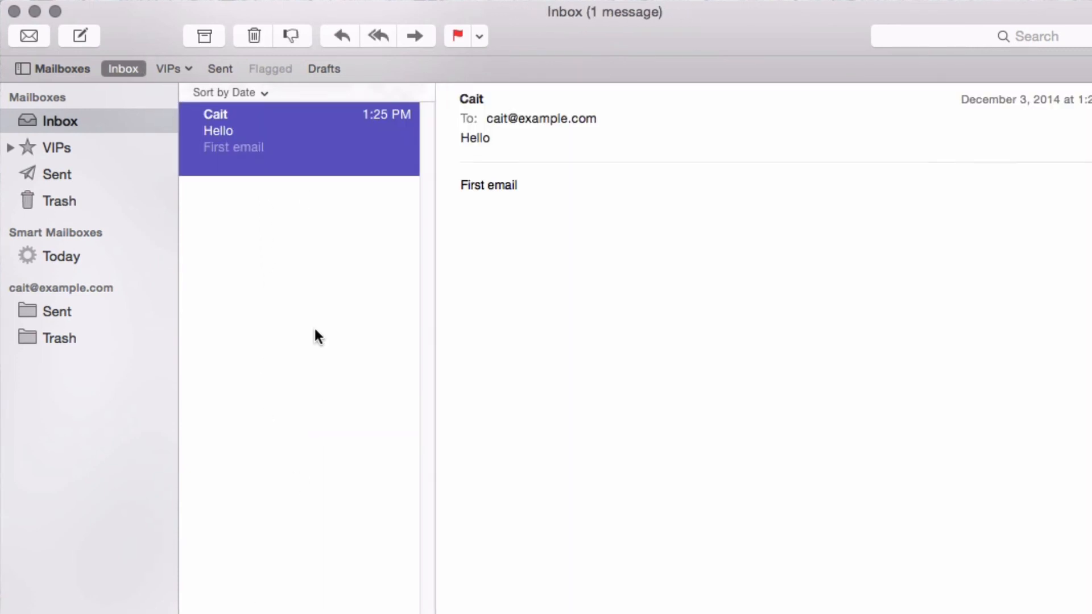